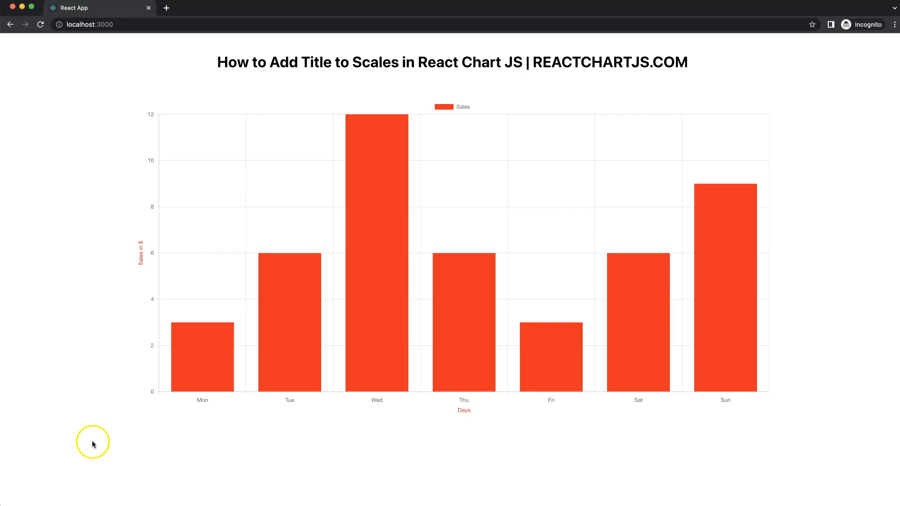
mouse_move(461, 416)
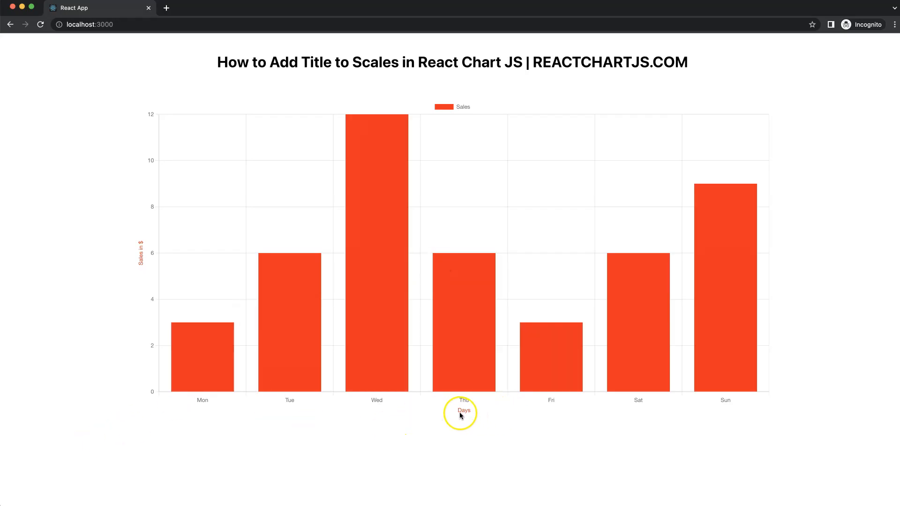
mouse_move(145, 268)
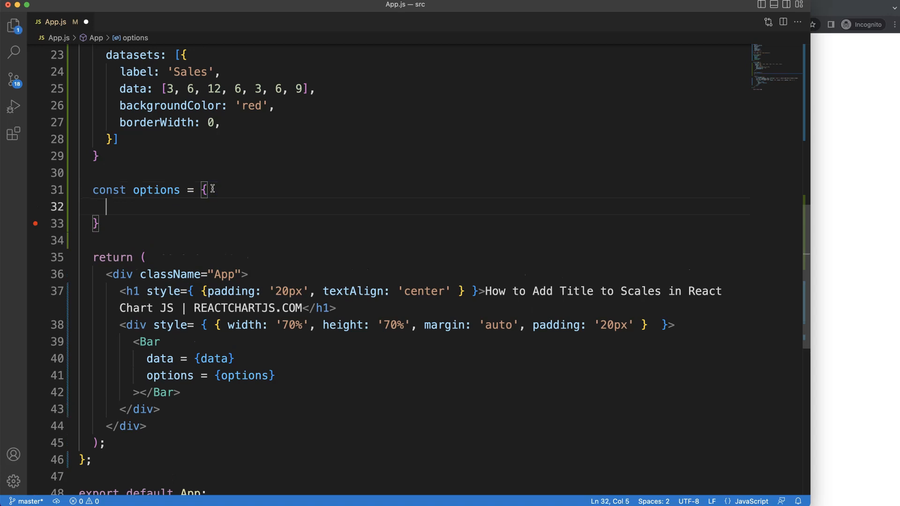
Step: Add scales.x.title with display: true, text 'Days' and color 'red' inside options
text(scales:)
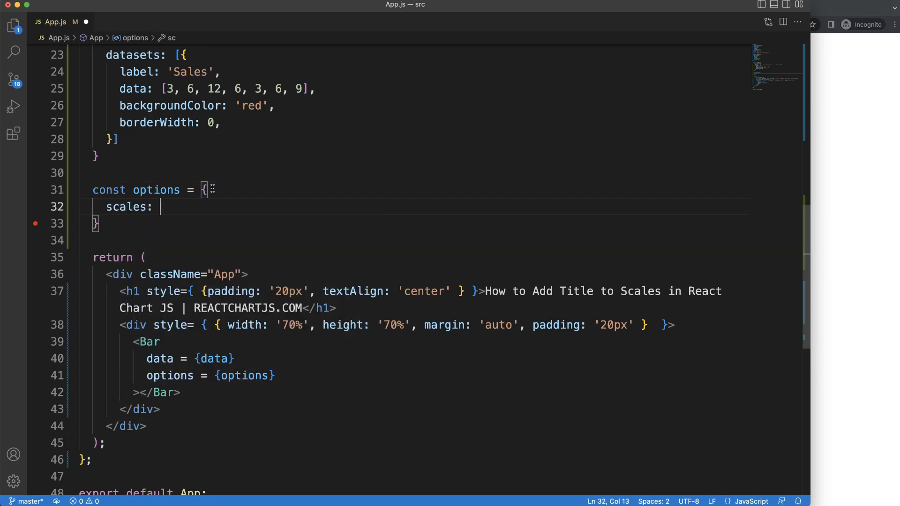
text(x: {)
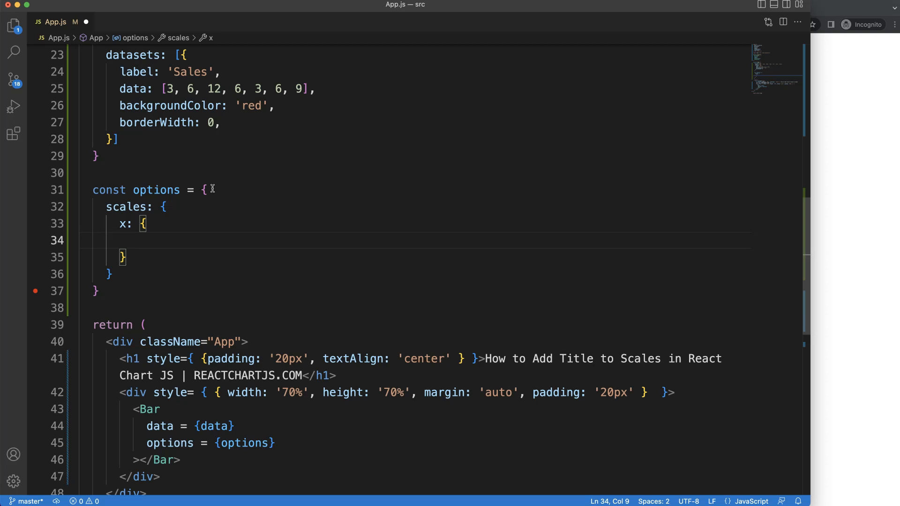
text(title: {})
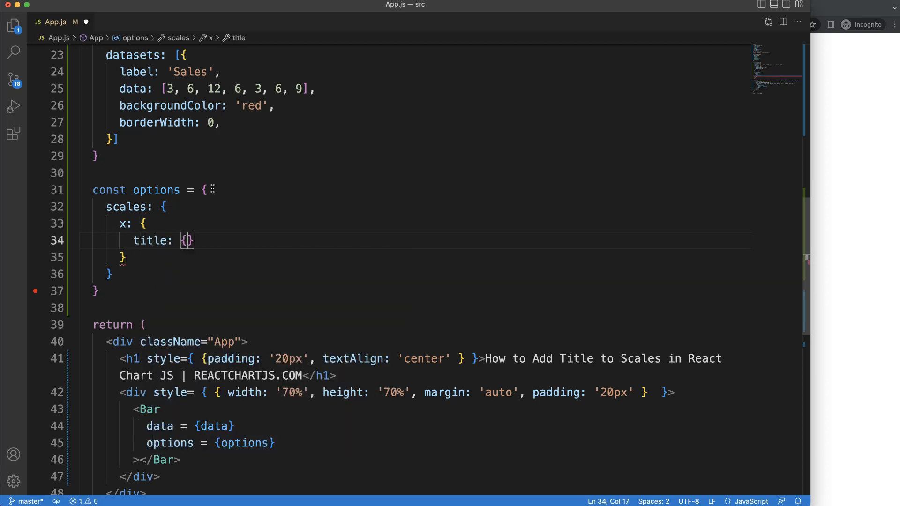
text(displa)
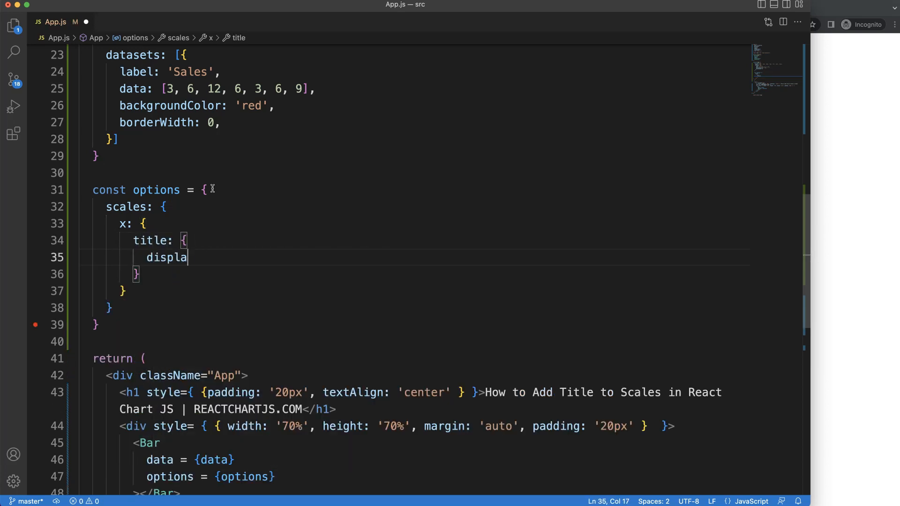
text(y: true,)
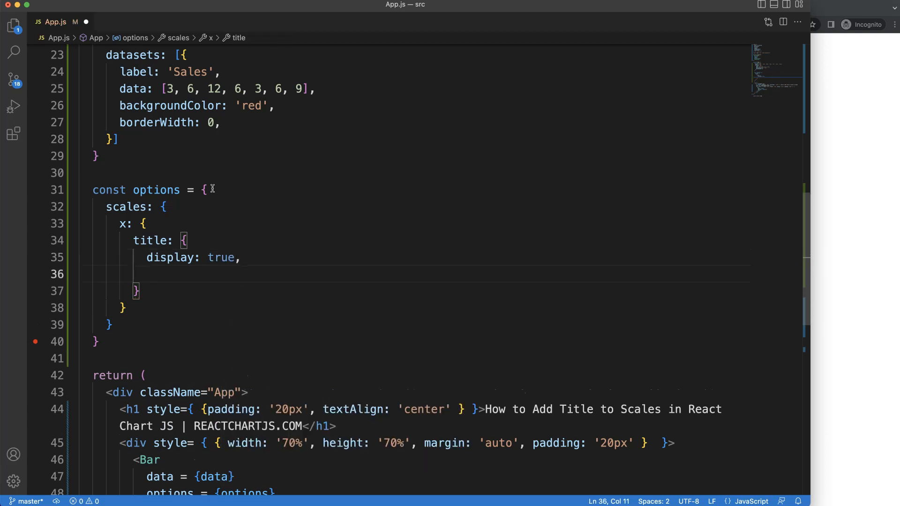
text(text: ')
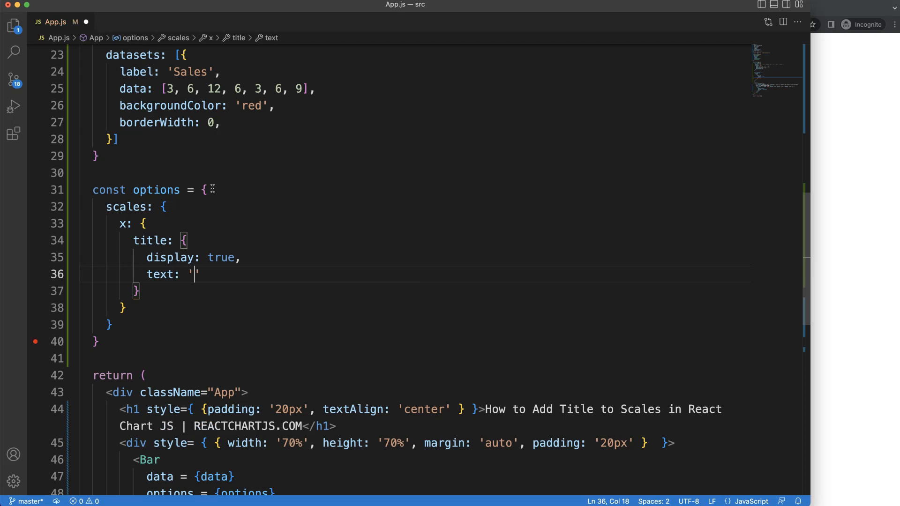
text(Days')
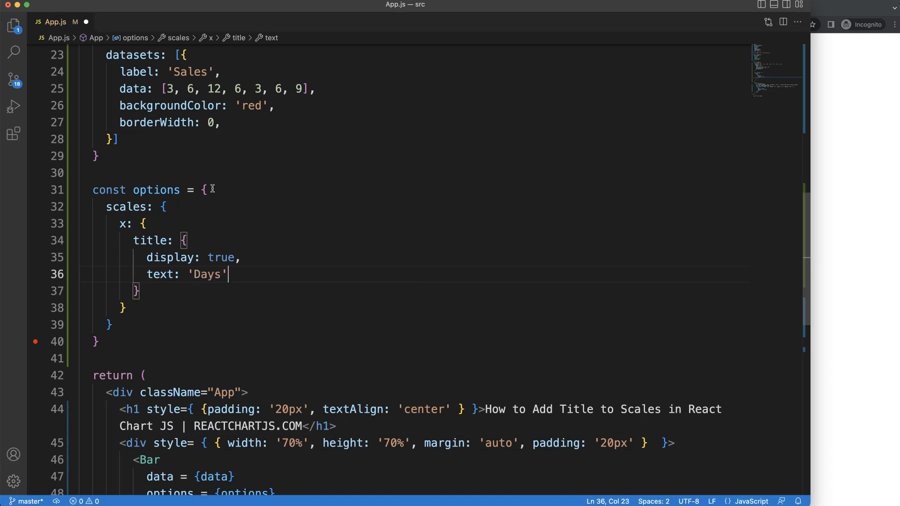
text(,)
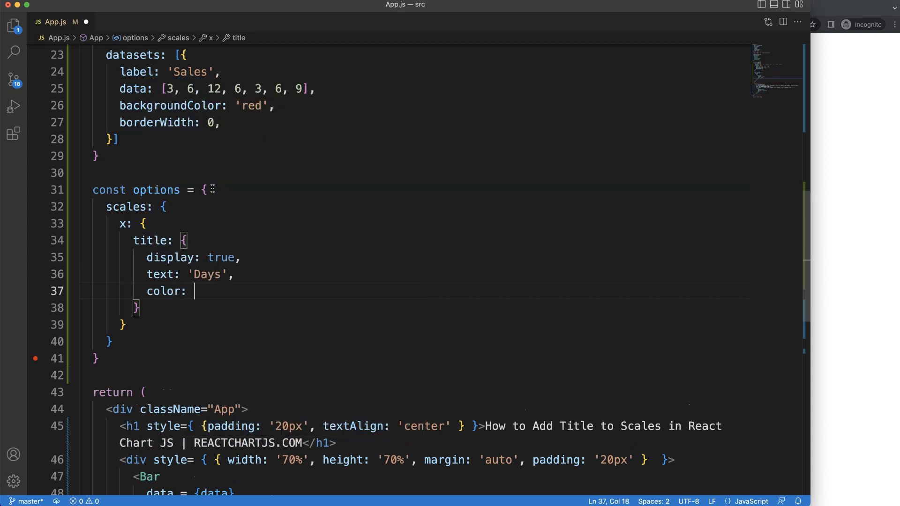
text('red')
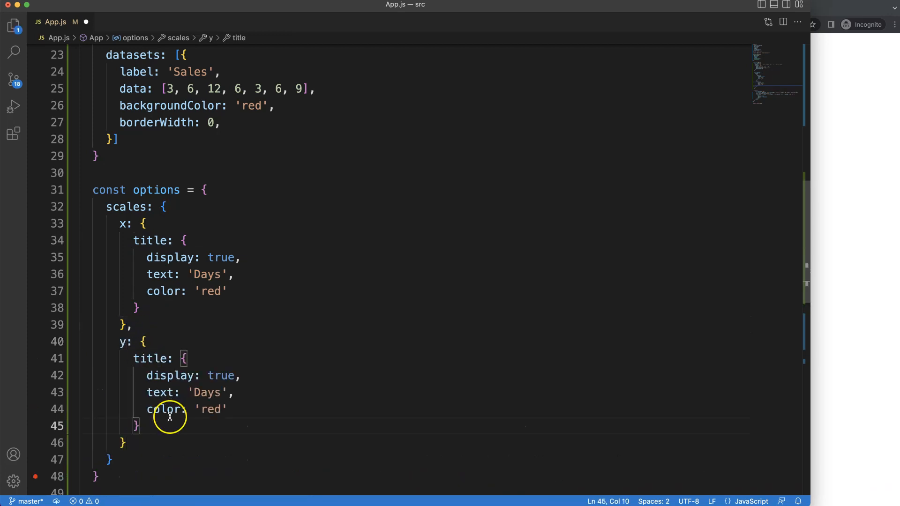
Step: Replace the y scale's title text 'Days' with 'Sales in $'
double_click(207, 393)
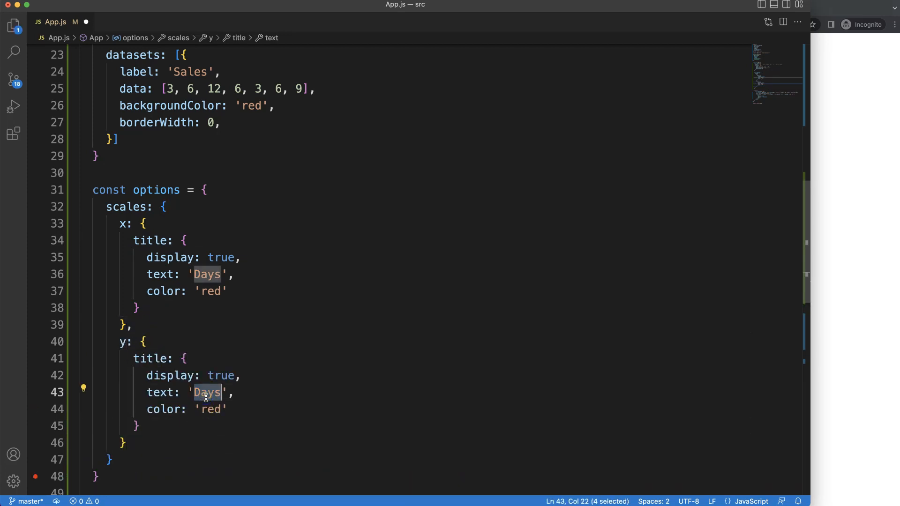
text(Sales in $)
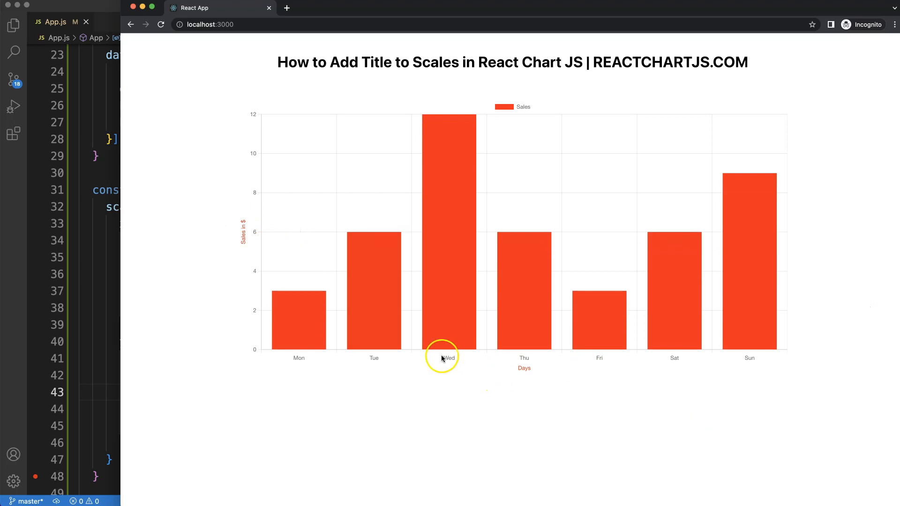
mouse_move(226, 268)
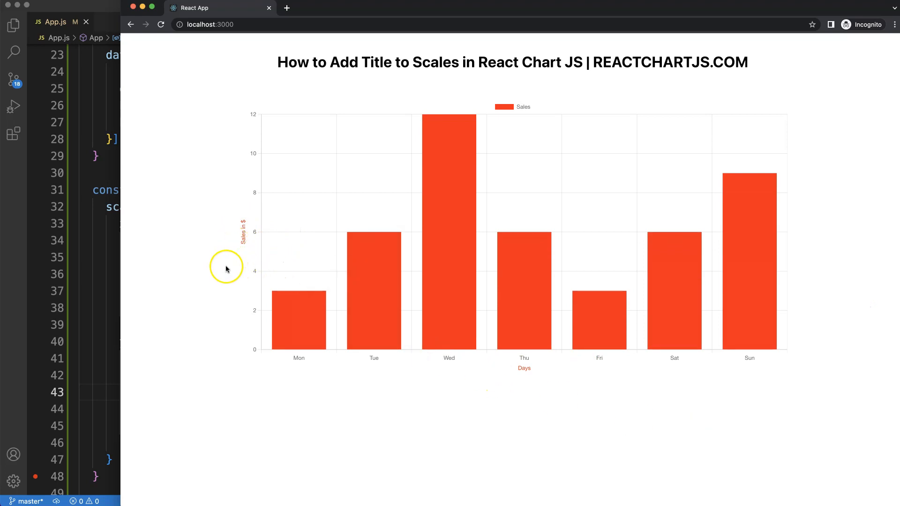